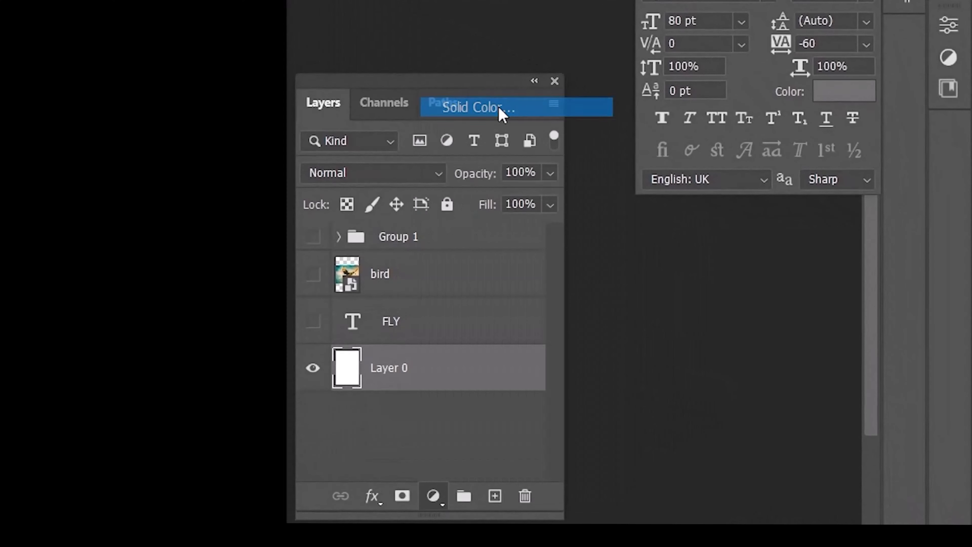
Step: Add a Solid Color fill layer set to light gray d2d2d2
left_click(475, 107)
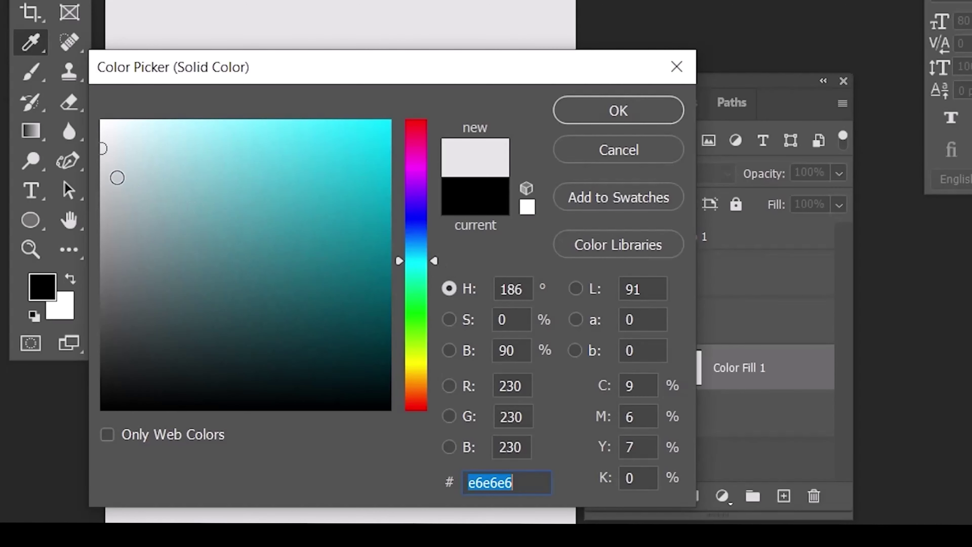
type("d2d2d2")
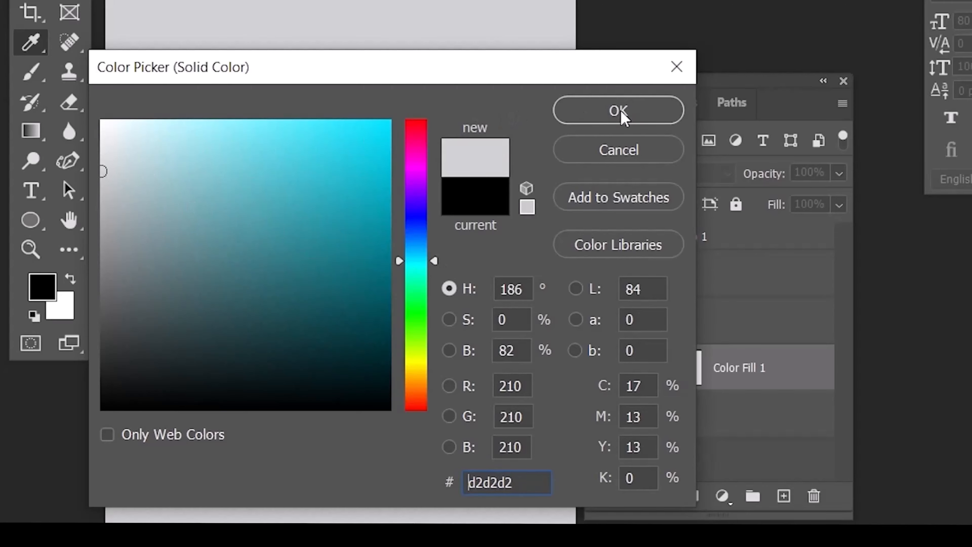
left_click(617, 111)
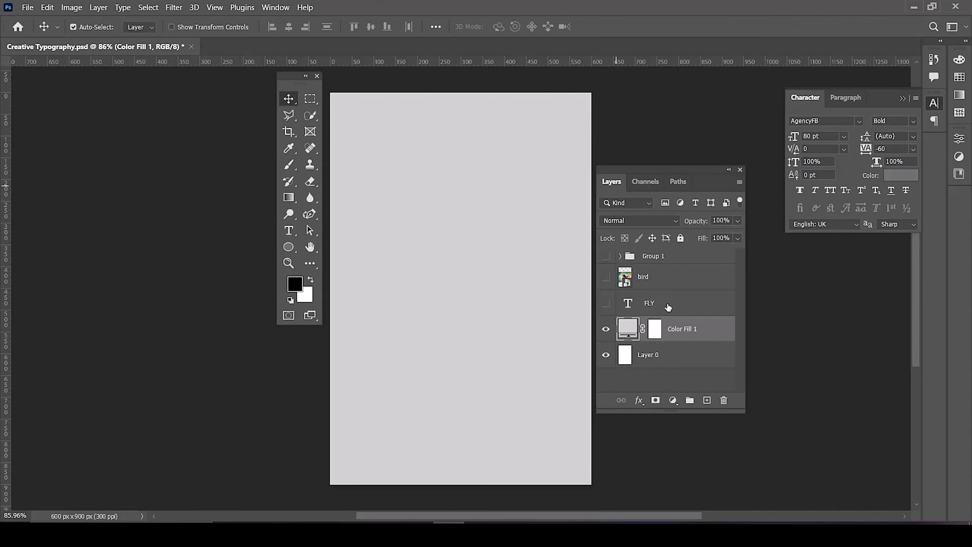
Step: Make the dark gray FLY text layer visible, then select the hidden bird layer
left_click(649, 303)
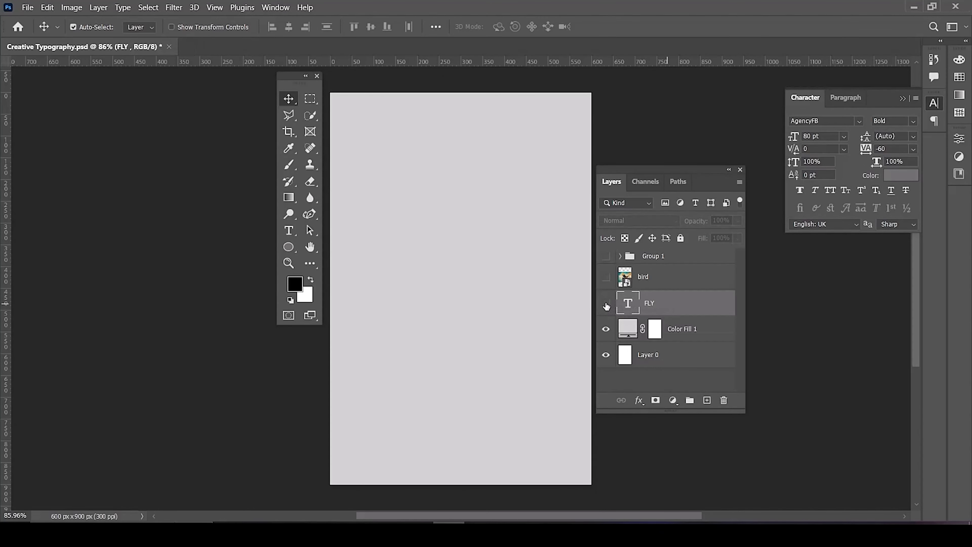
left_click(605, 306)
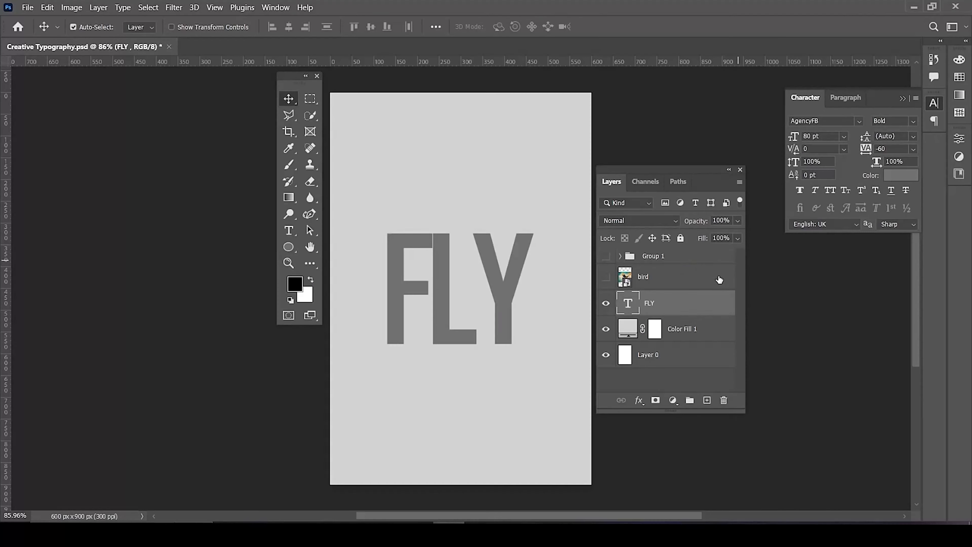
left_click(643, 276)
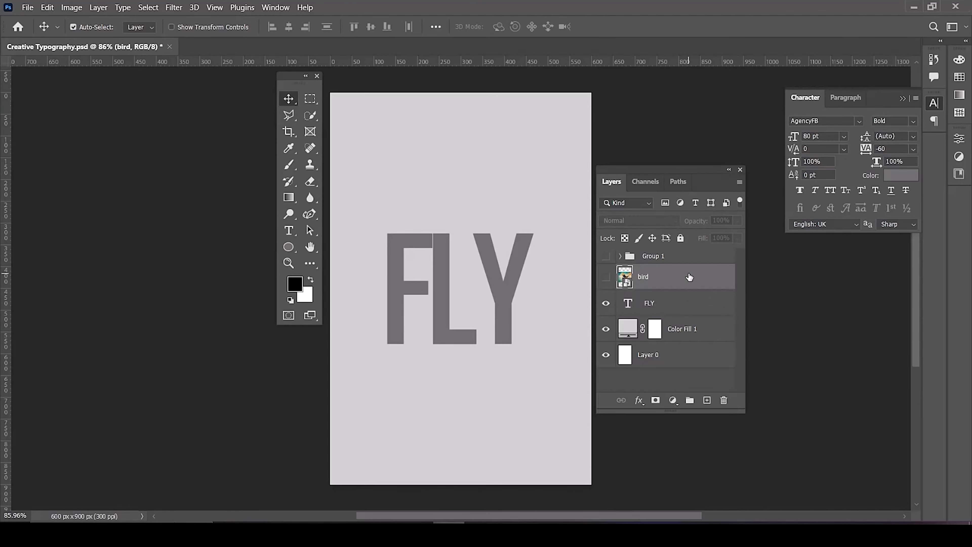
Step: Show the bird photo, commit its transform over the text, clip it to FLY and duplicate it
left_click(606, 277)
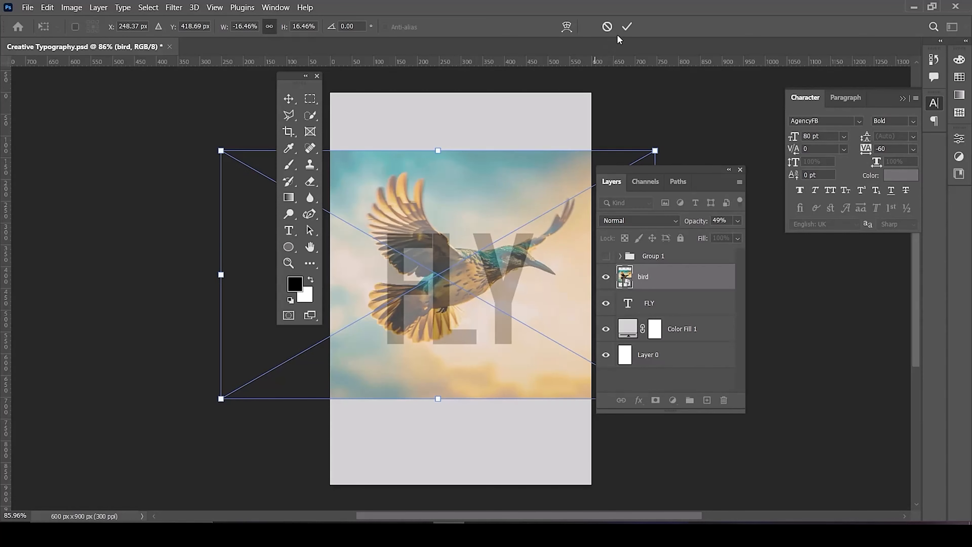
left_click(627, 27)
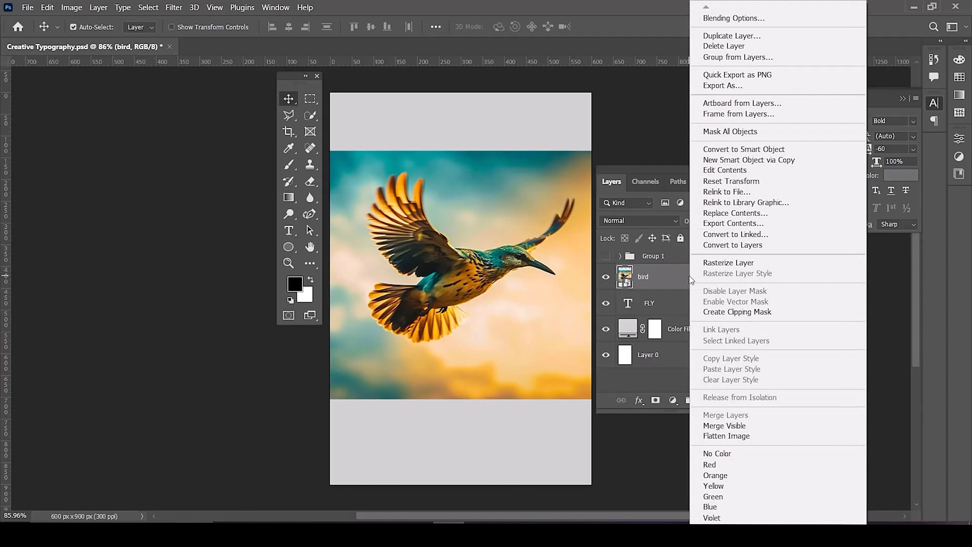
left_click(738, 312)
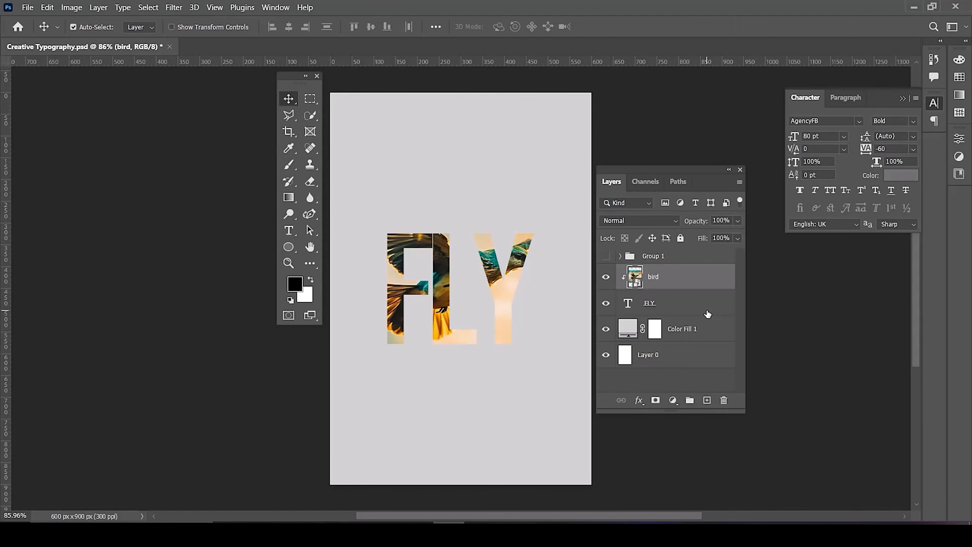
key("ctrl+j")
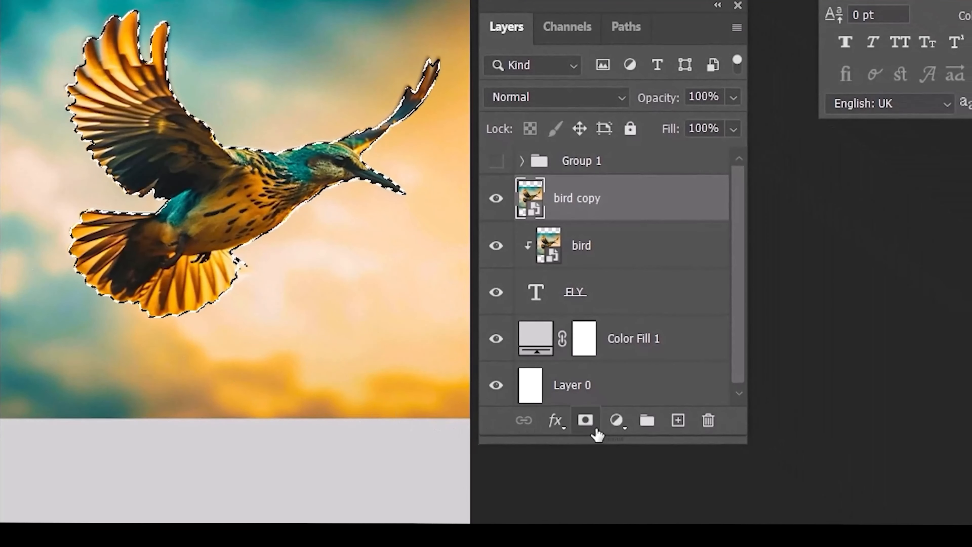
Step: Mask the unclipped bird copy to its silhouette and duplicate the FLY text layer
left_click(585, 420)
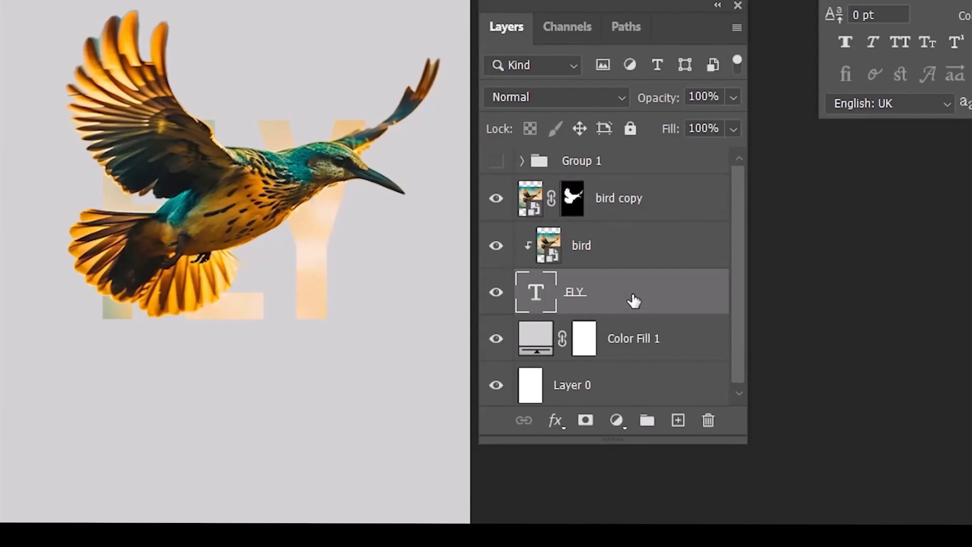
key("ctrl+j")
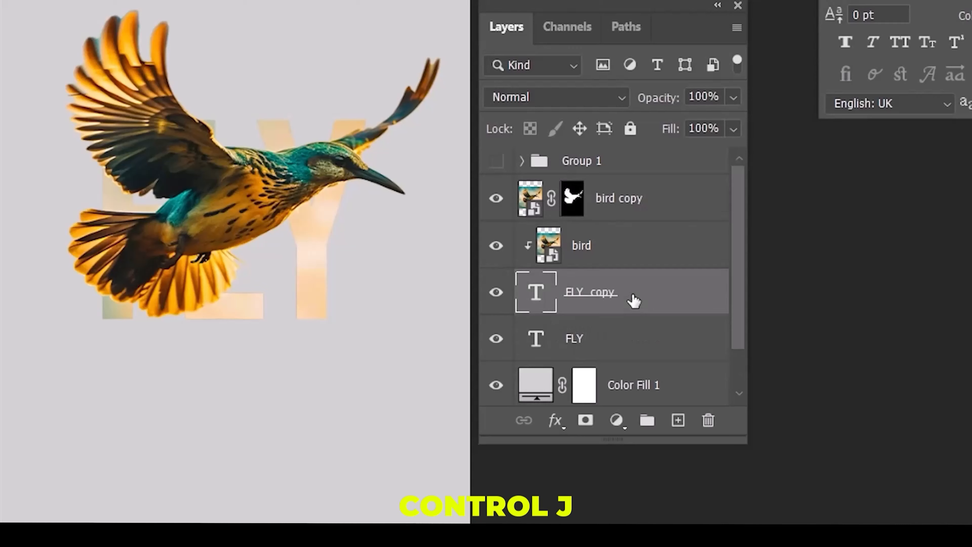
mouse_move(632, 345)
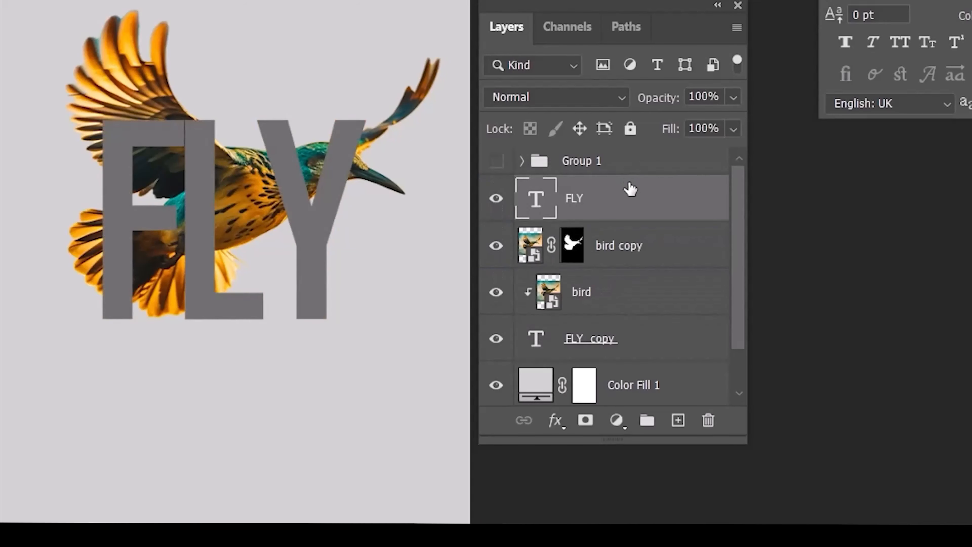
mouse_move(735, 136)
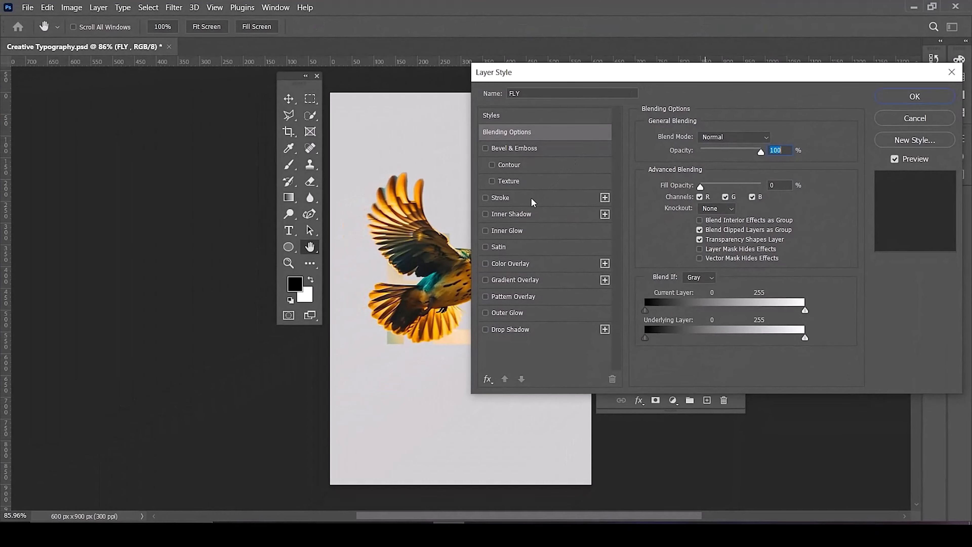
Step: Add a 4 px outside Stroke in white to the FLY letters
left_click(486, 197)
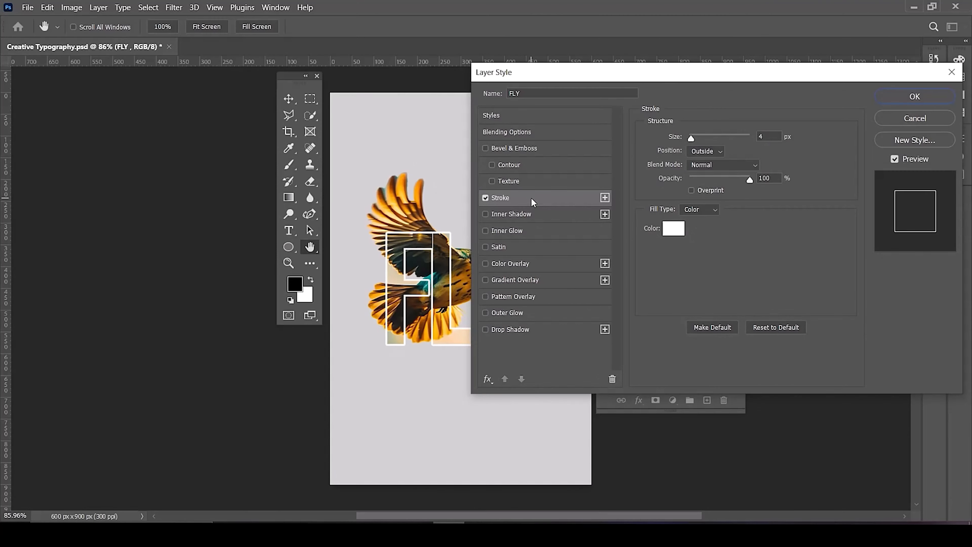
triple_click(768, 136)
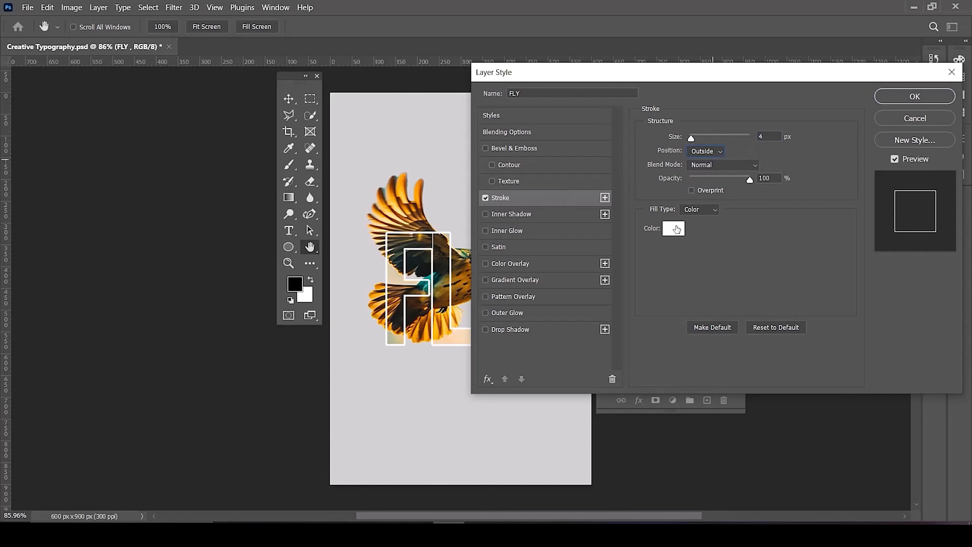
left_click(674, 229)
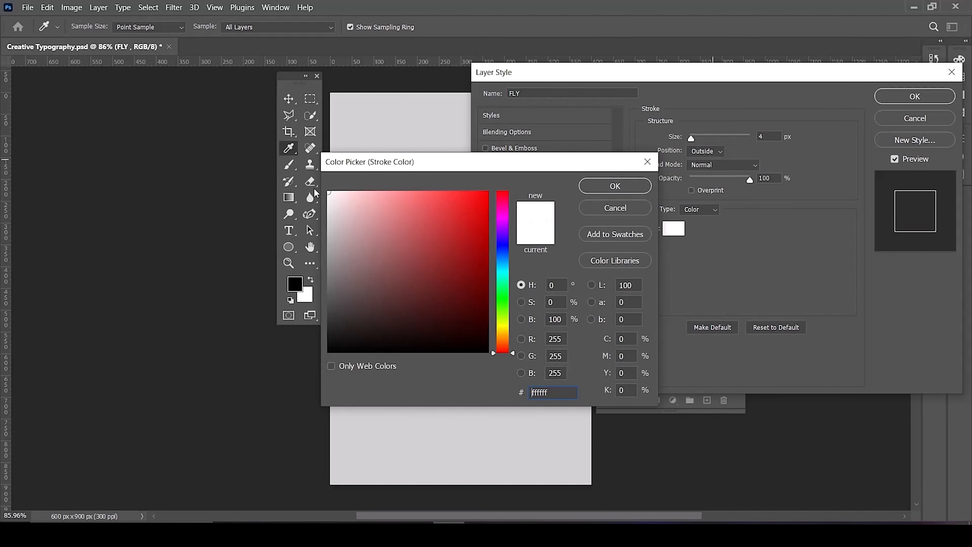
left_click(614, 186)
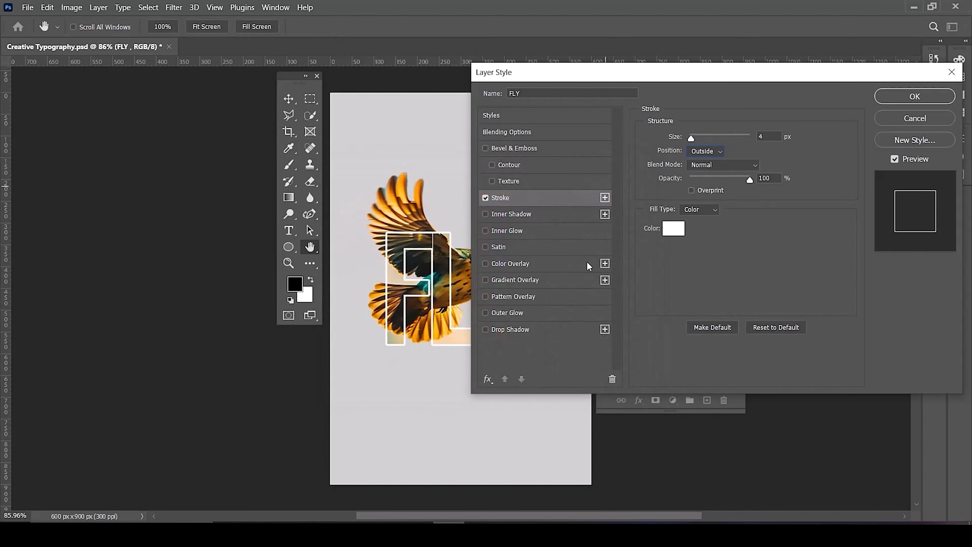
Step: Add a Drop Shadow with Distance 4 and Size 6, apply, and show the Group 1 text
left_click(510, 329)
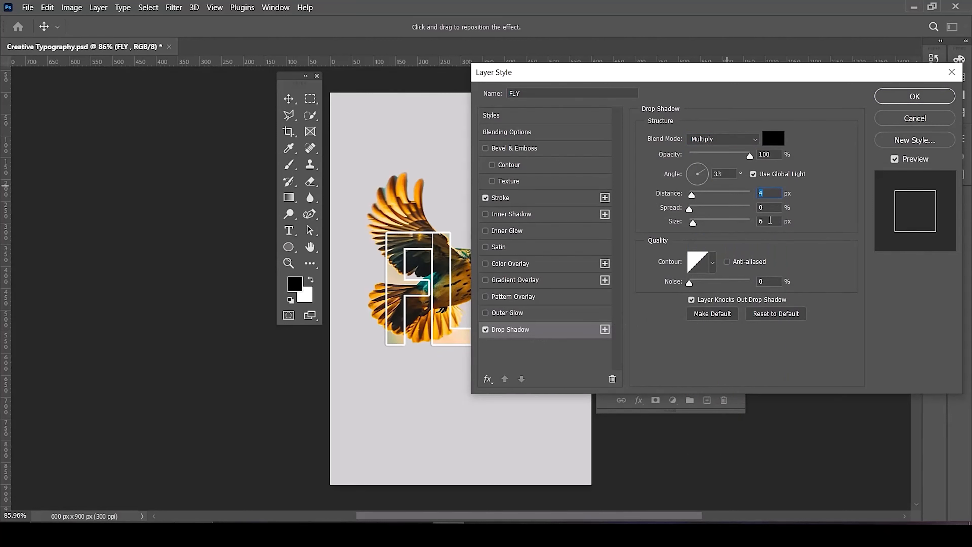
triple_click(721, 174)
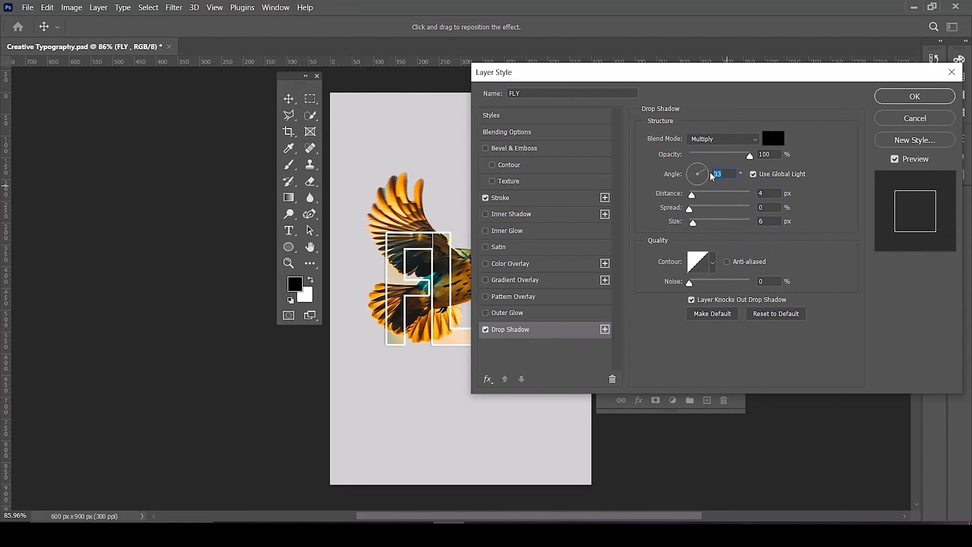
left_click(915, 96)
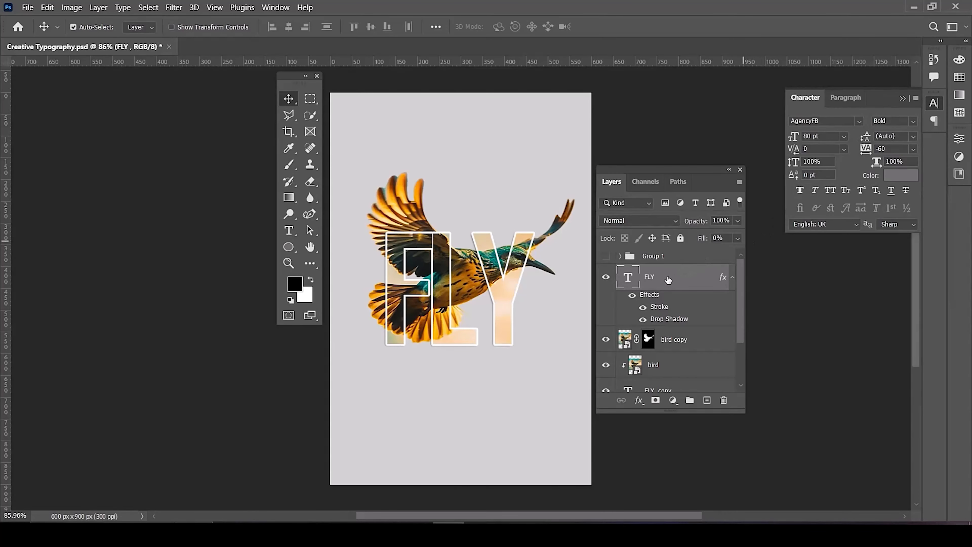
left_click(605, 256)
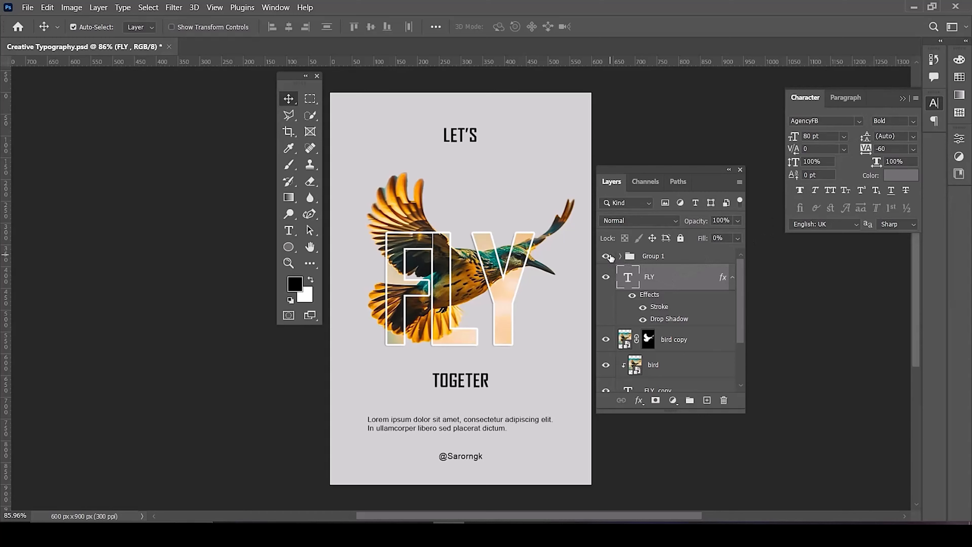